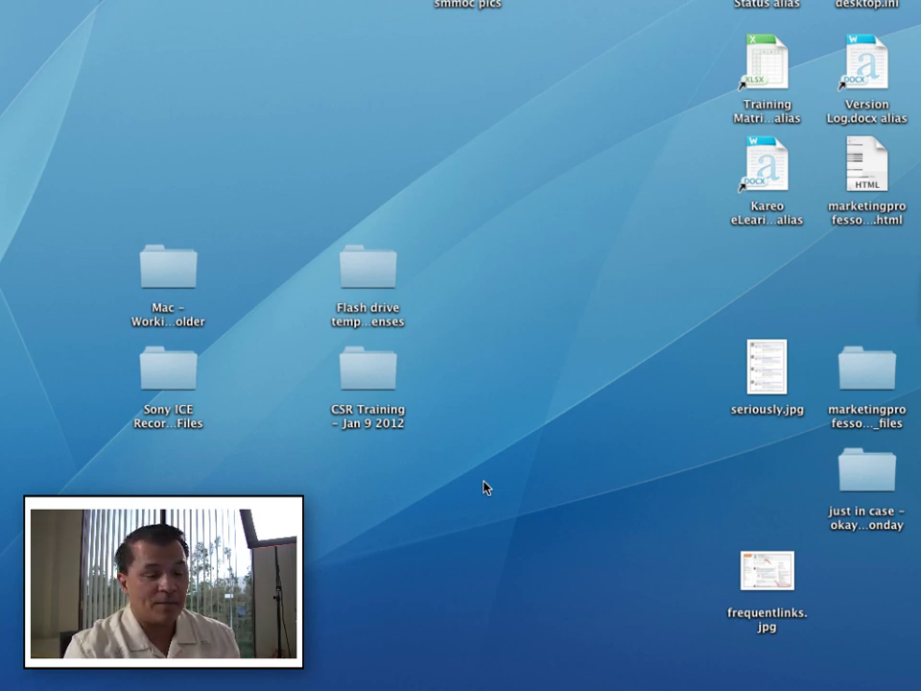
{"action": "mouse_move", "coordinate": [612, 480]}
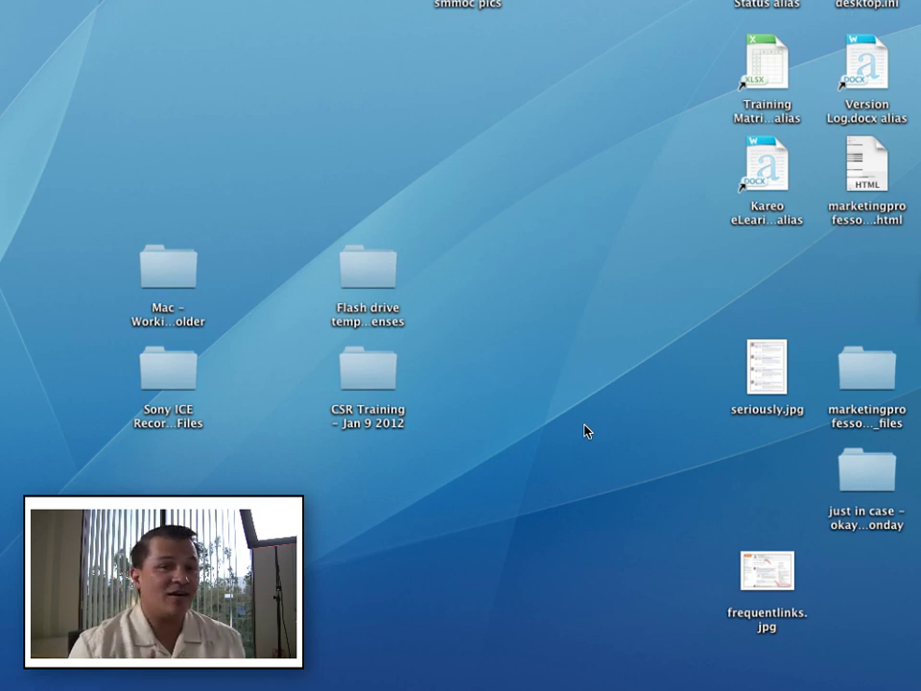
Step: Uncheck Show desktop icons from the desktop's View menu so only the wallpaper remains
{"action": "left_click", "coordinate": [169, 262]}
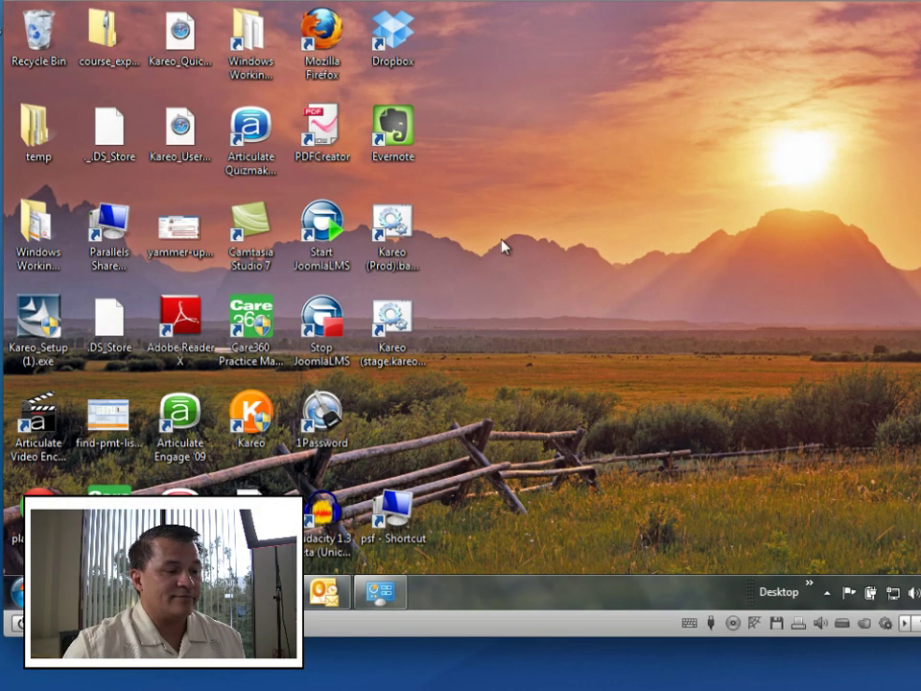
{"action": "mouse_move", "coordinate": [591, 255]}
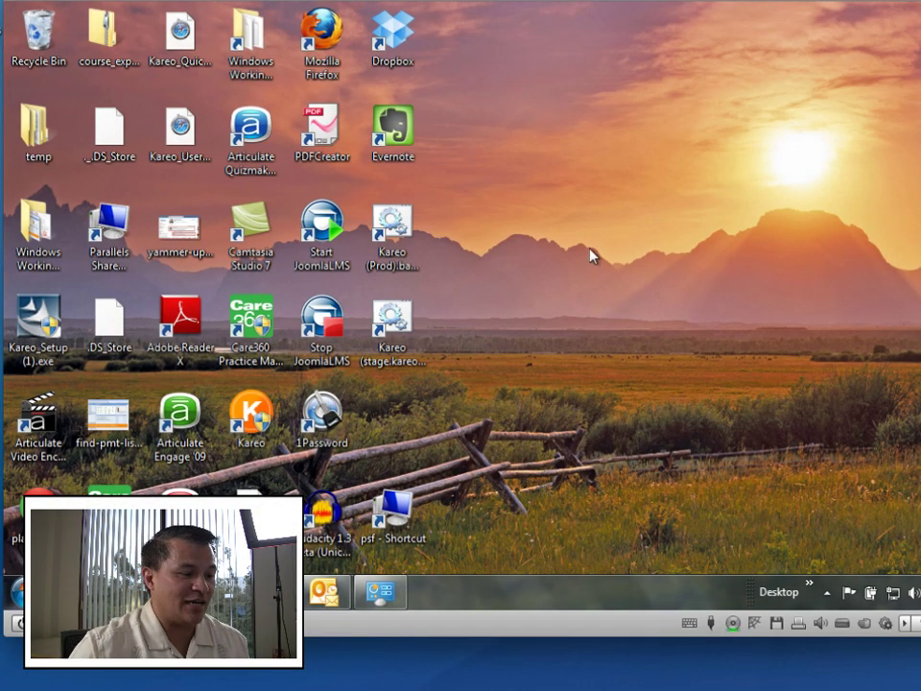
{"action": "mouse_move", "coordinate": [545, 363]}
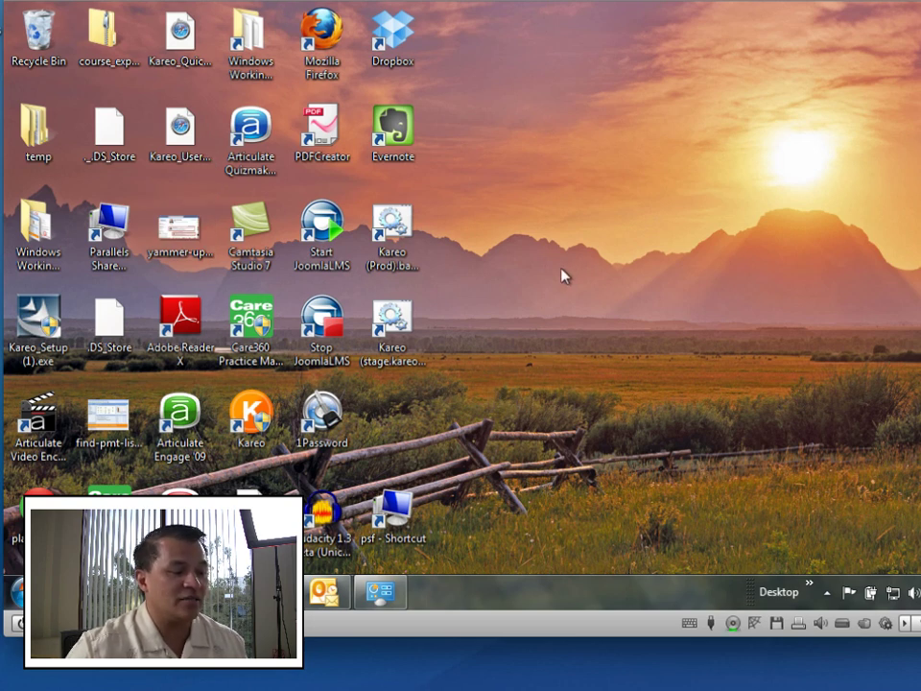
{"action": "right_click", "coordinate": [565, 276]}
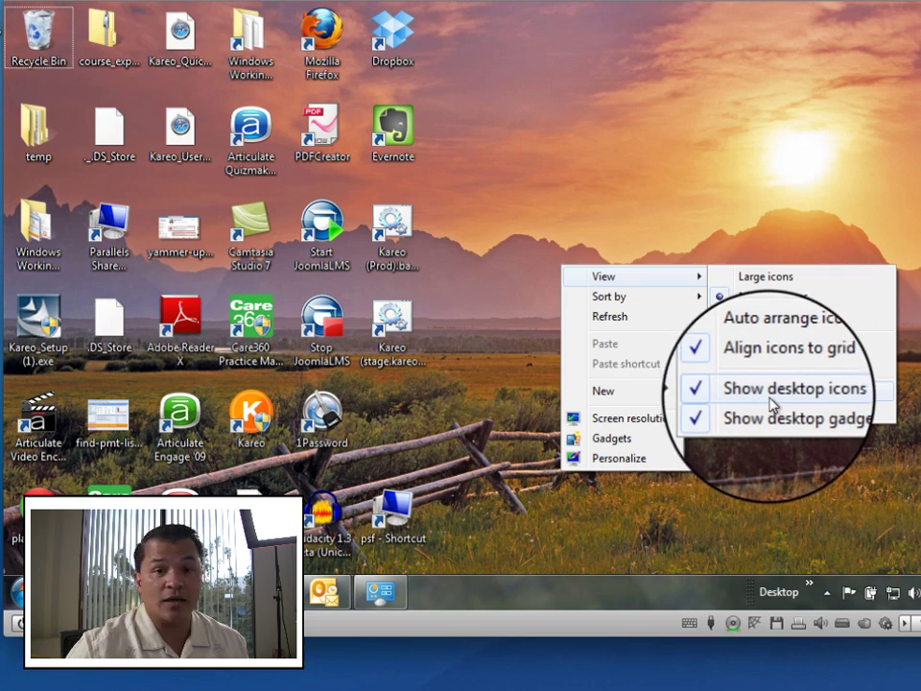
{"action": "left_click", "coordinate": [788, 388]}
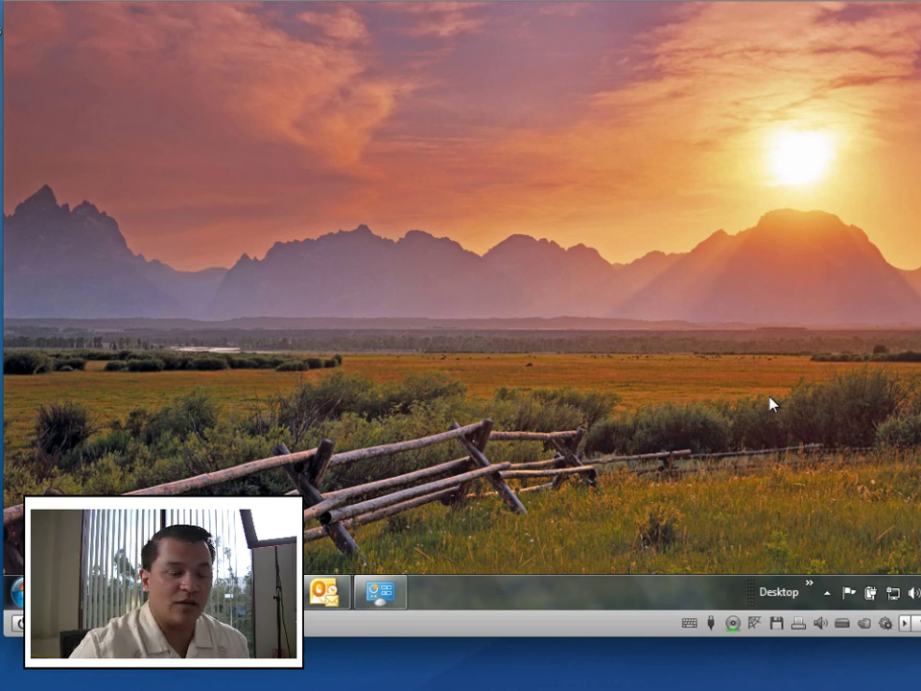
{"action": "right_click", "coordinate": [772, 403]}
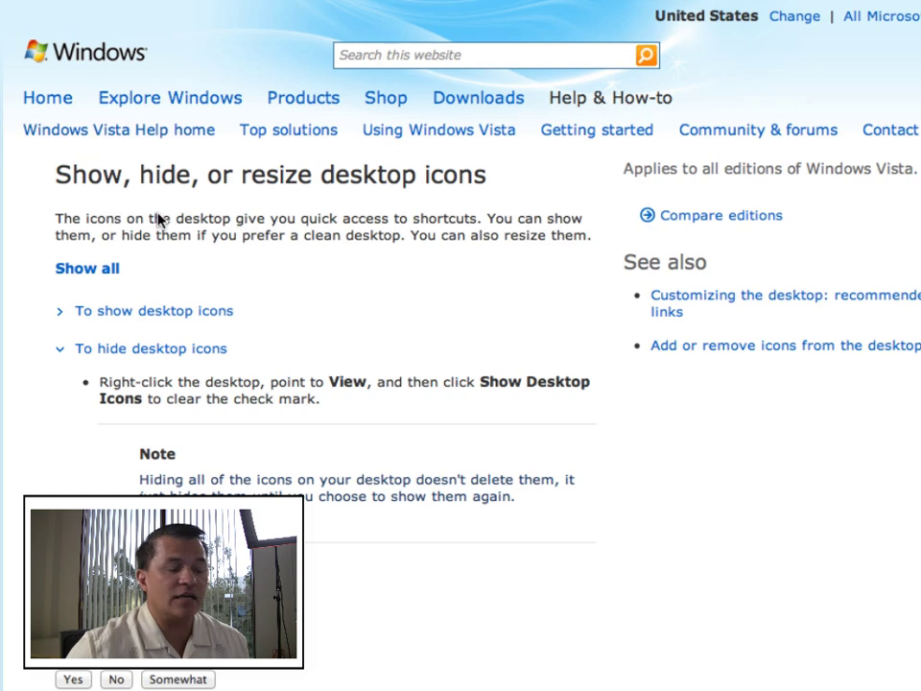
{"action": "mouse_move", "coordinate": [78, 249]}
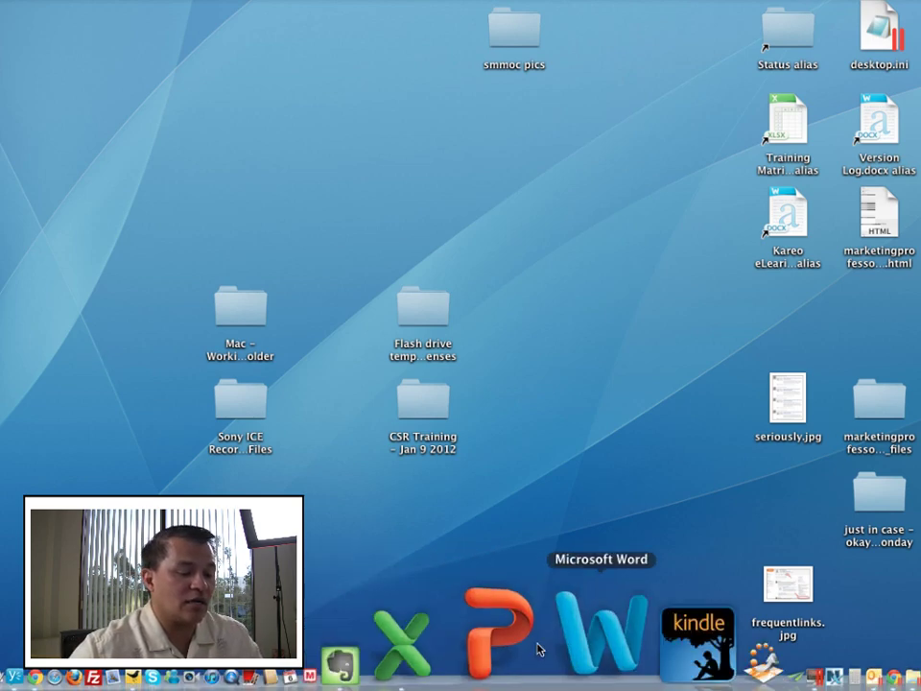
Step: Switch from the Finder desktop to Google Chrome via its Dock icon
{"action": "left_click", "coordinate": [714, 629]}
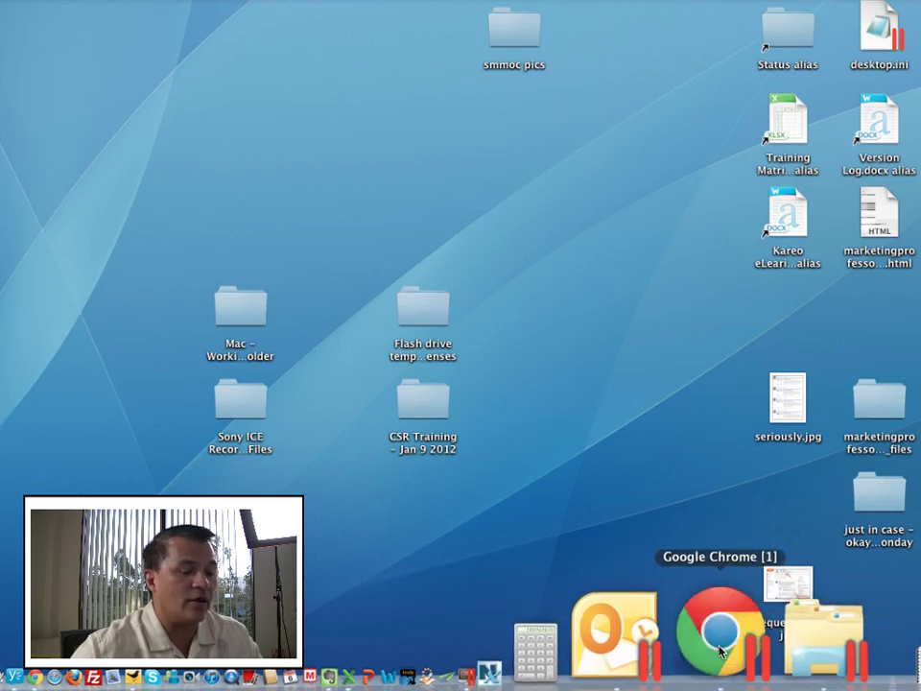
{"action": "left_click", "coordinate": [718, 624]}
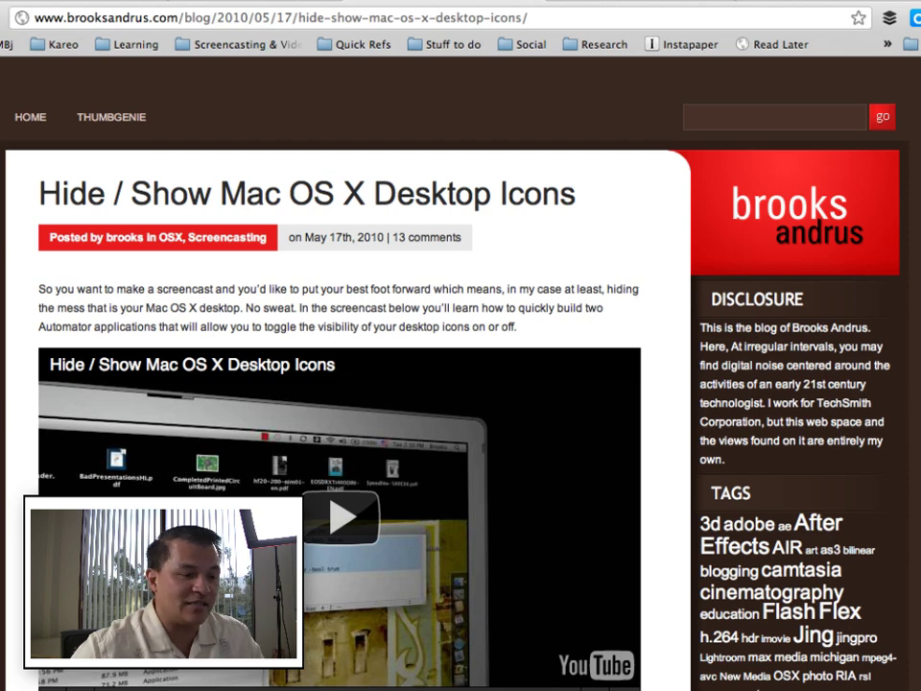
Step: Scroll the 'Hide / Show Mac OS X Desktop Icons' post down to its shell commands
{"action": "scroll", "scroll_direction": "down", "scroll_amount": 3}
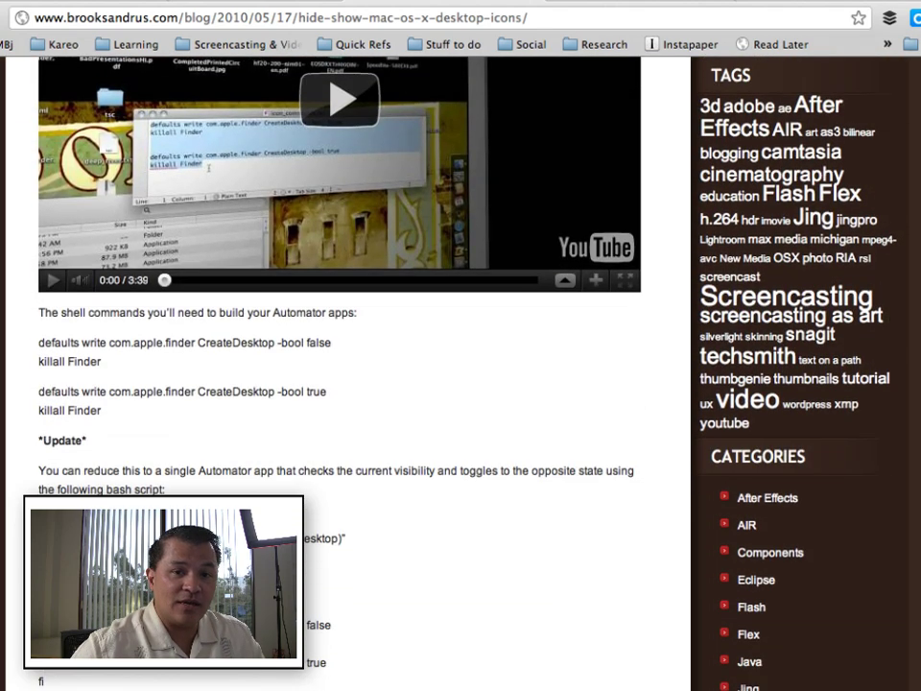
{"action": "scroll", "scroll_direction": "down", "scroll_amount": 3}
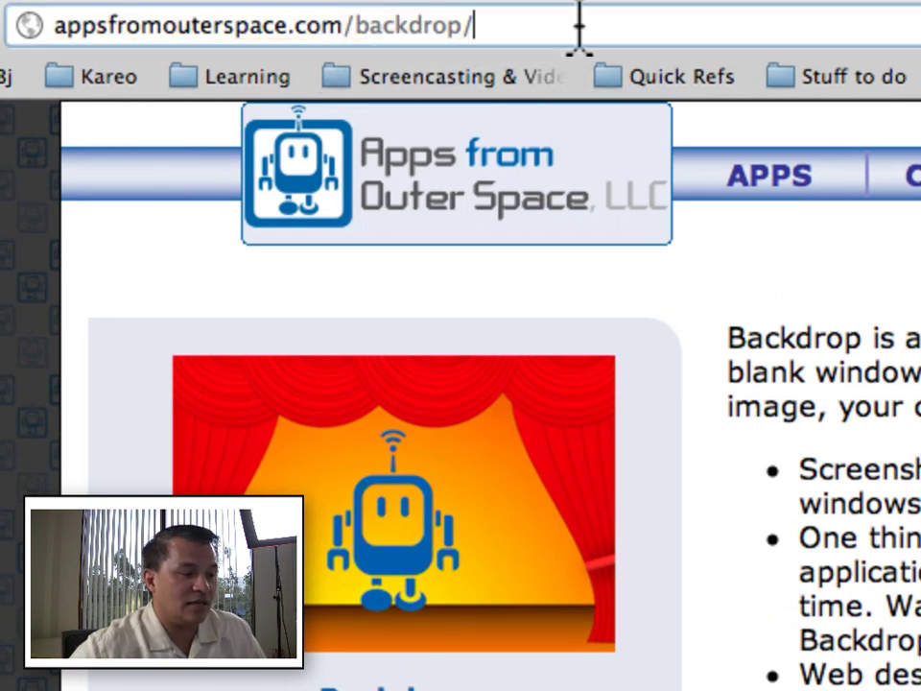
Step: Follow appsfromouterspace.com/backdrop to Backdrop's App Store listing and answer the launch prompt
{"action": "triple_click", "coordinate": [240, 26]}
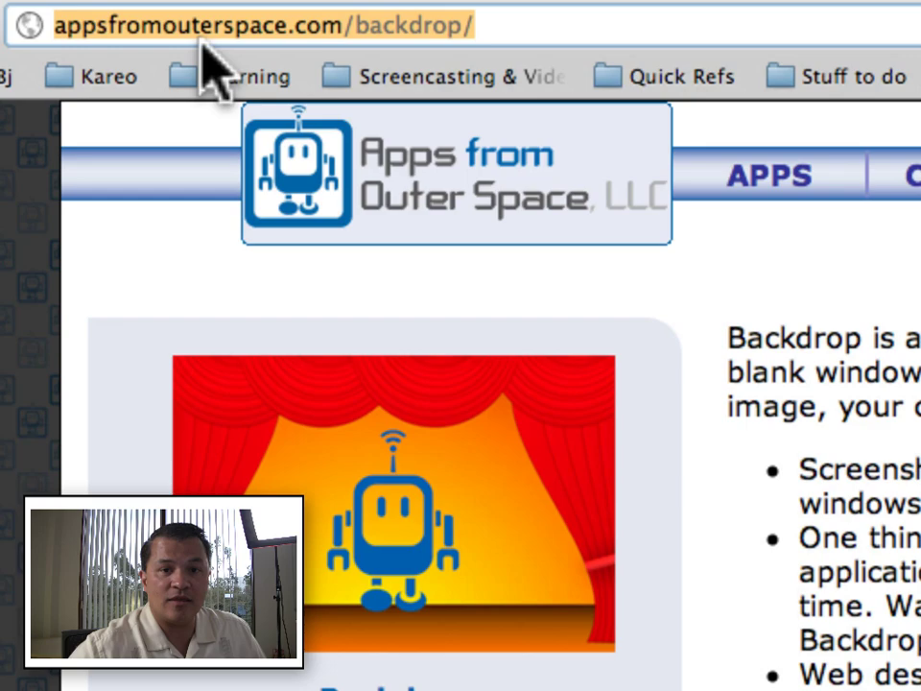
{"action": "left_click", "coordinate": [259, 27]}
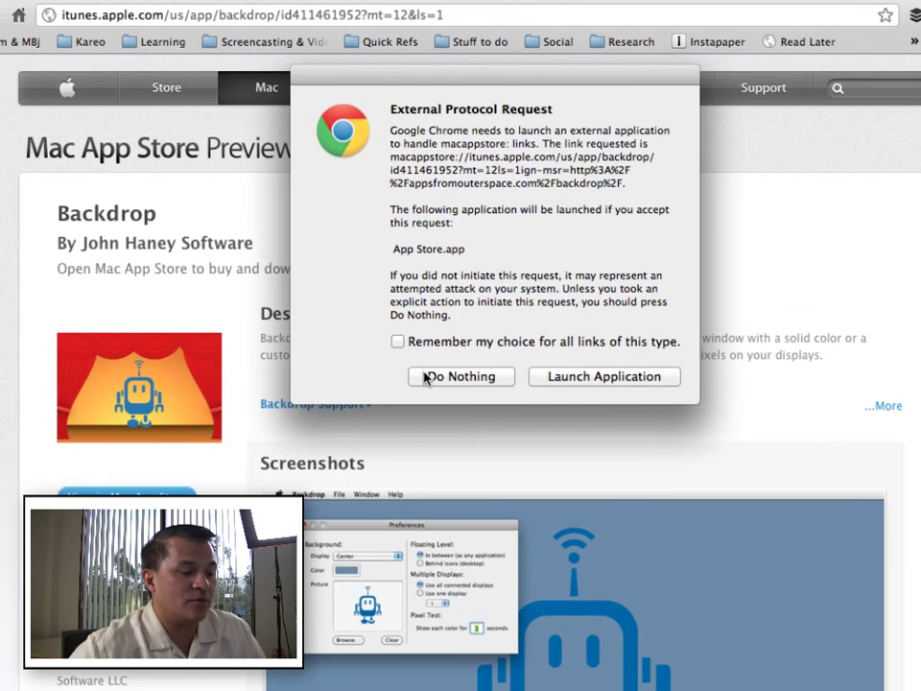
{"action": "left_click", "coordinate": [460, 376]}
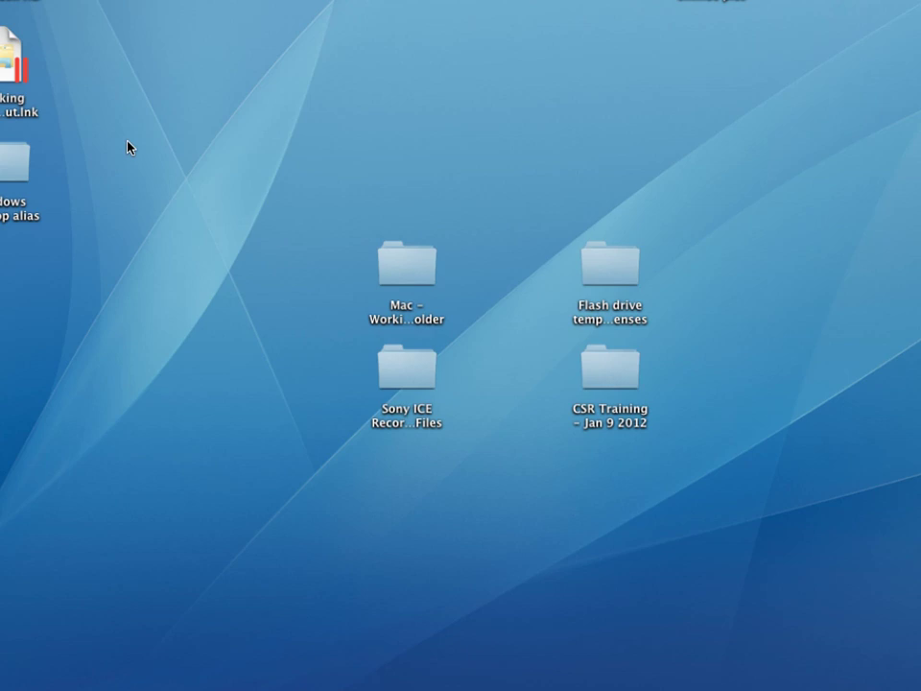
{"action": "mouse_move", "coordinate": [393, 630]}
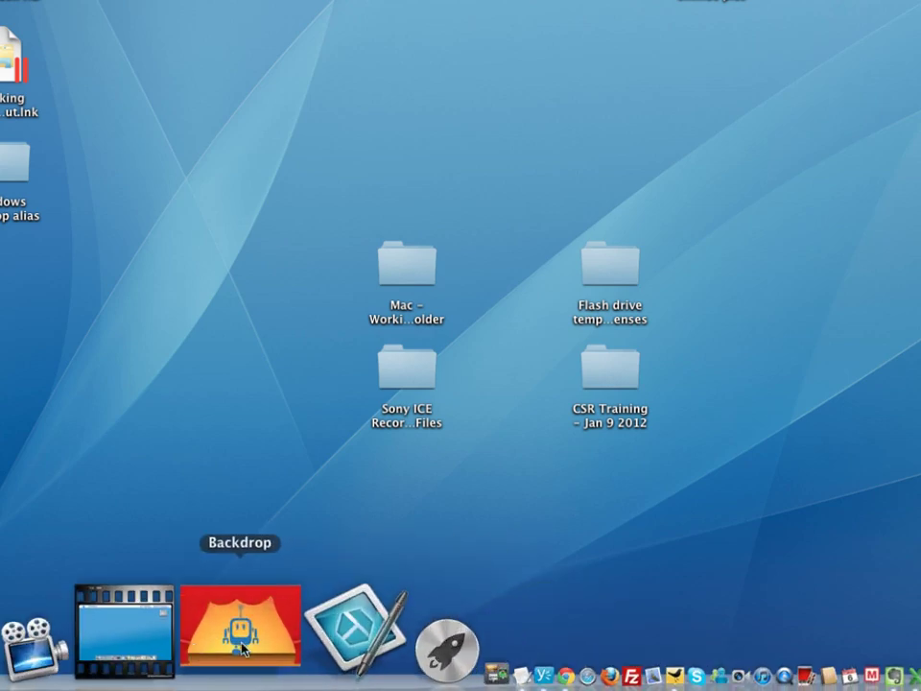
{"action": "mouse_move", "coordinate": [246, 630]}
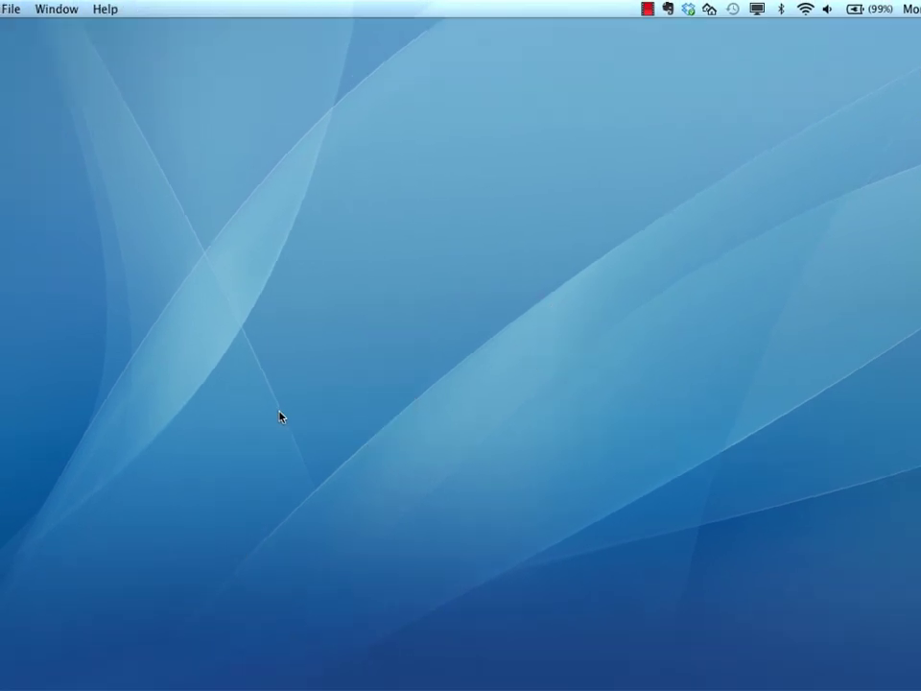
{"action": "mouse_move", "coordinate": [449, 311]}
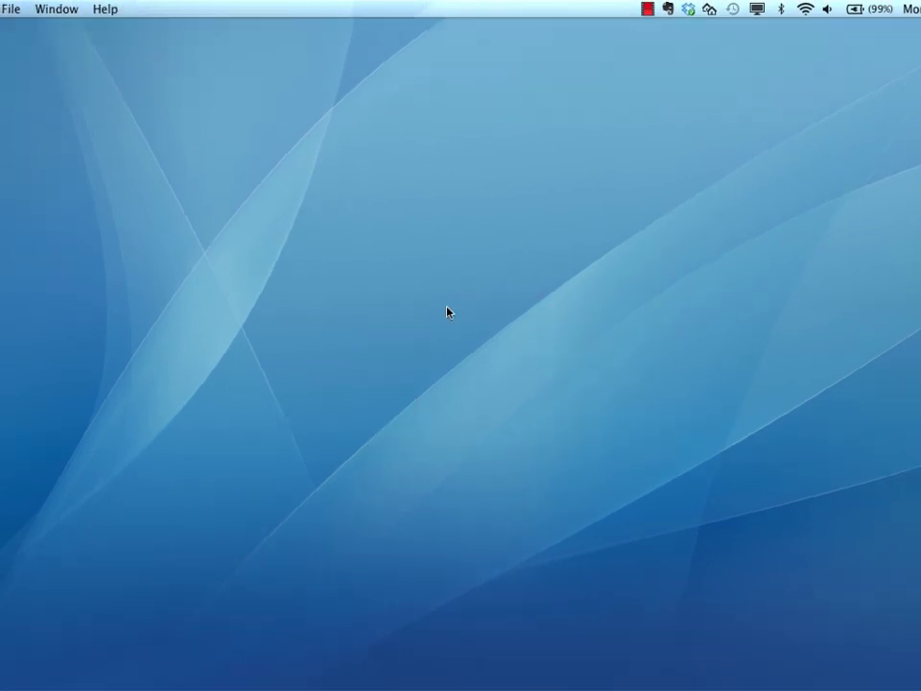
{"action": "mouse_move", "coordinate": [407, 323]}
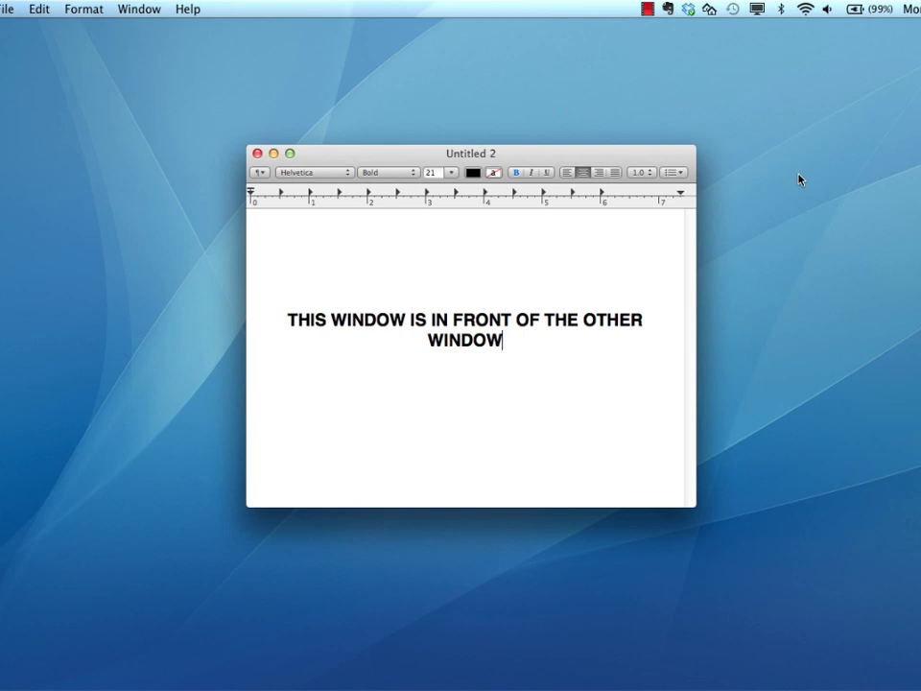
{"action": "mouse_move", "coordinate": [547, 98]}
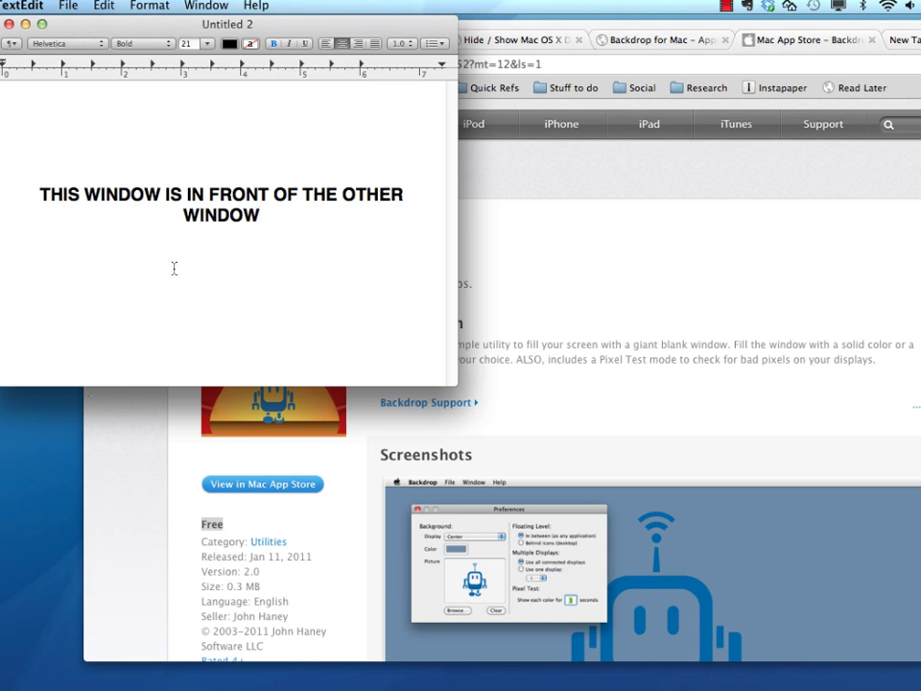
{"action": "mouse_move", "coordinate": [54, 28]}
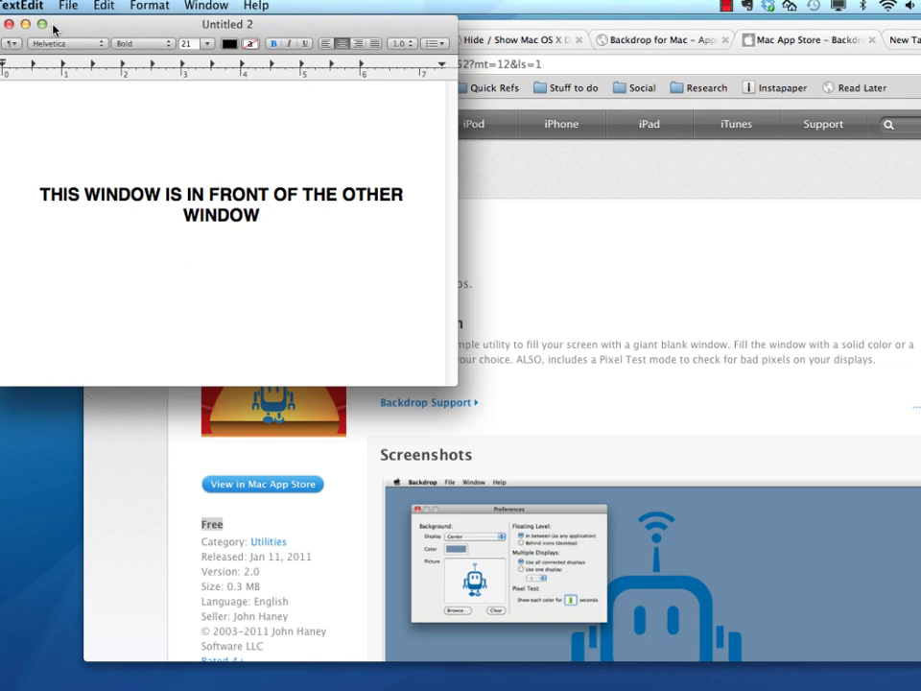
Step: Zoom the Untitled 2 TextEdit note to fill the screen above the browser
{"action": "left_click", "coordinate": [38, 23]}
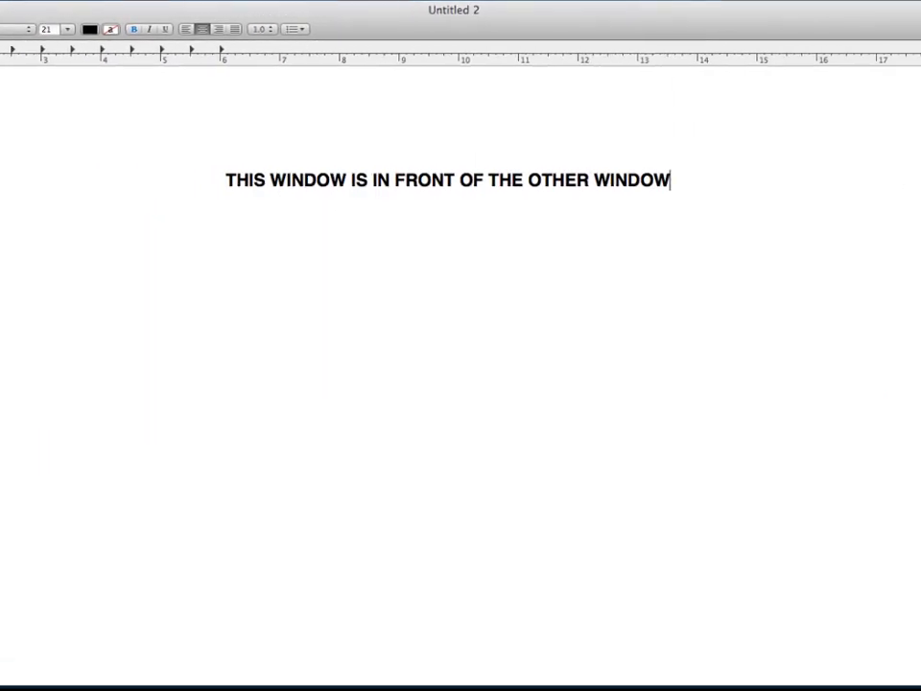
{"action": "mouse_move", "coordinate": [265, 280]}
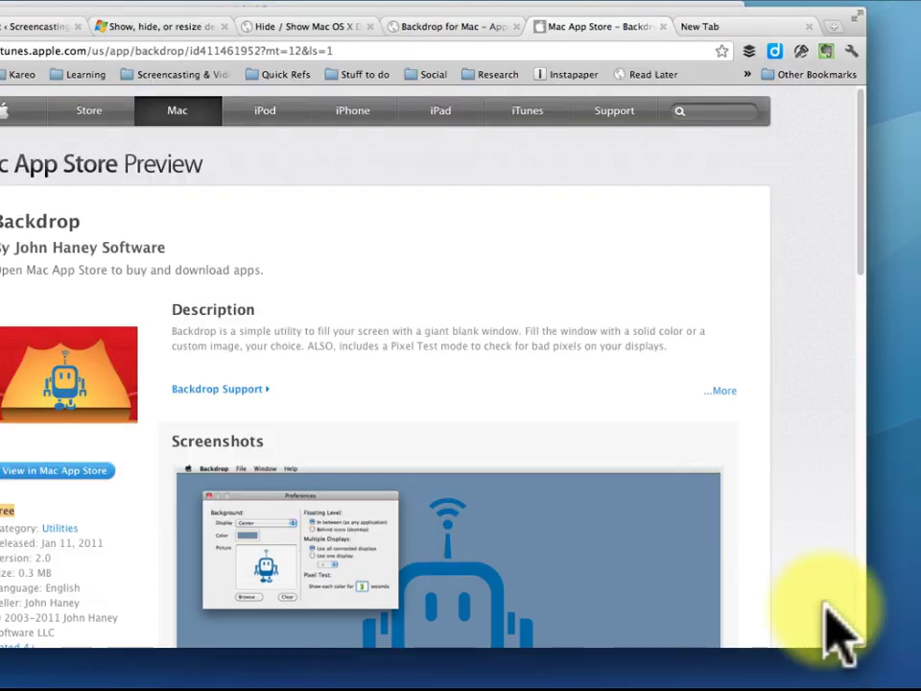
{"action": "mouse_move", "coordinate": [882, 470]}
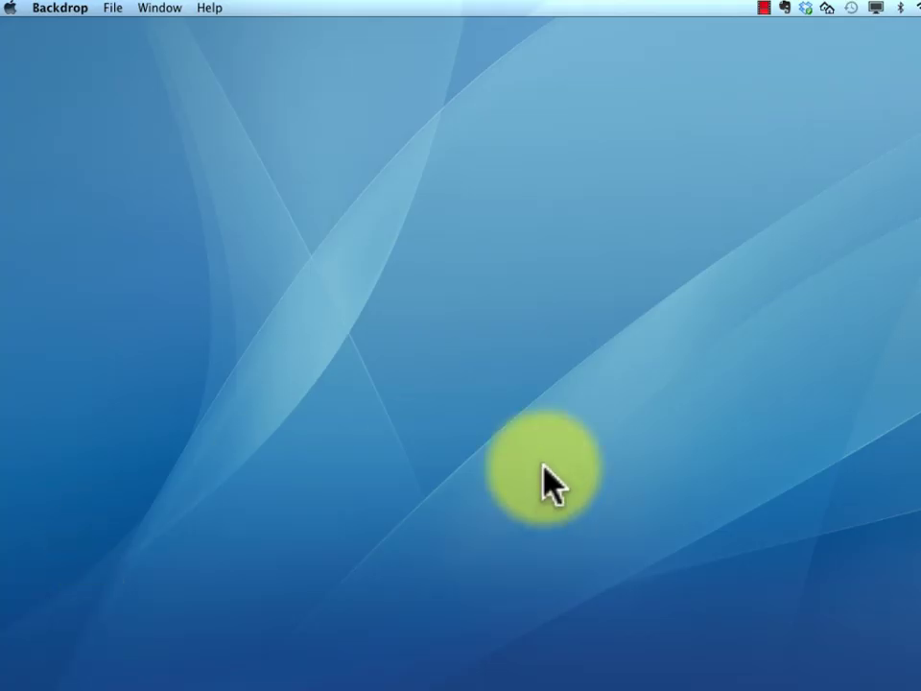
{"action": "left_click", "coordinate": [547, 470]}
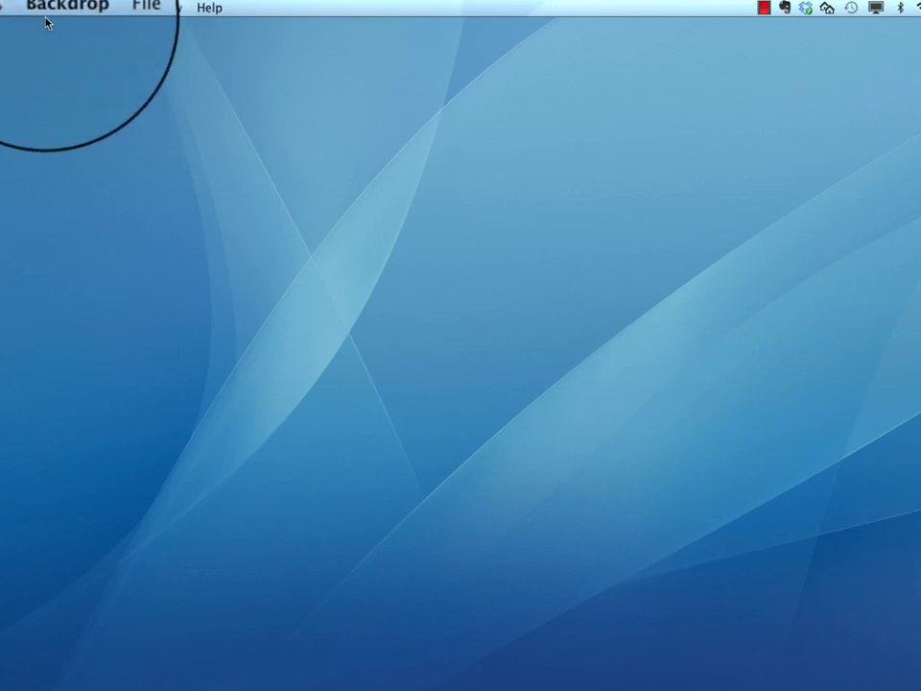
{"action": "left_click", "coordinate": [59, 8]}
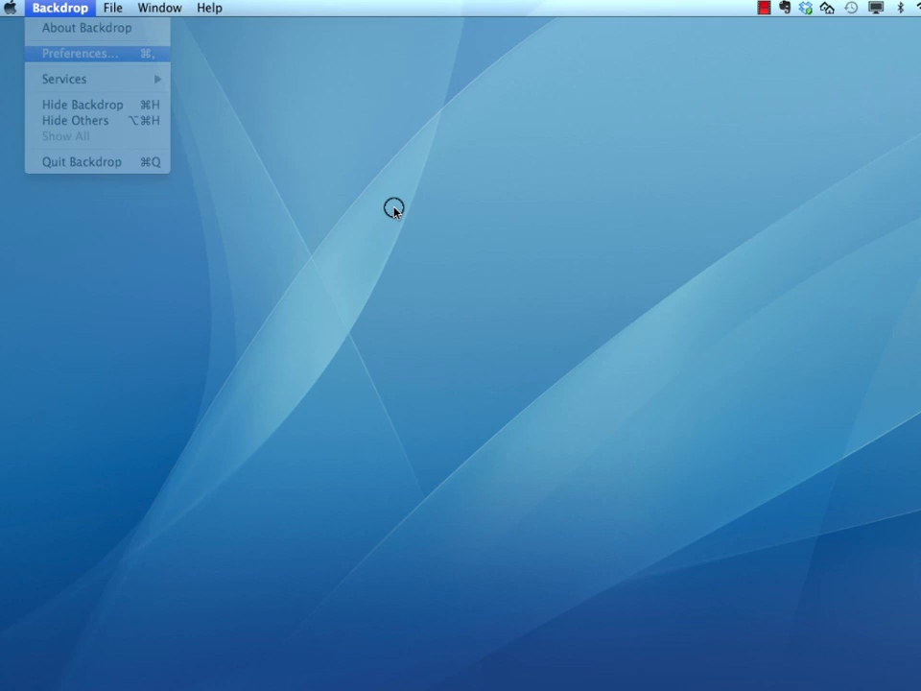
{"action": "left_click", "coordinate": [81, 54]}
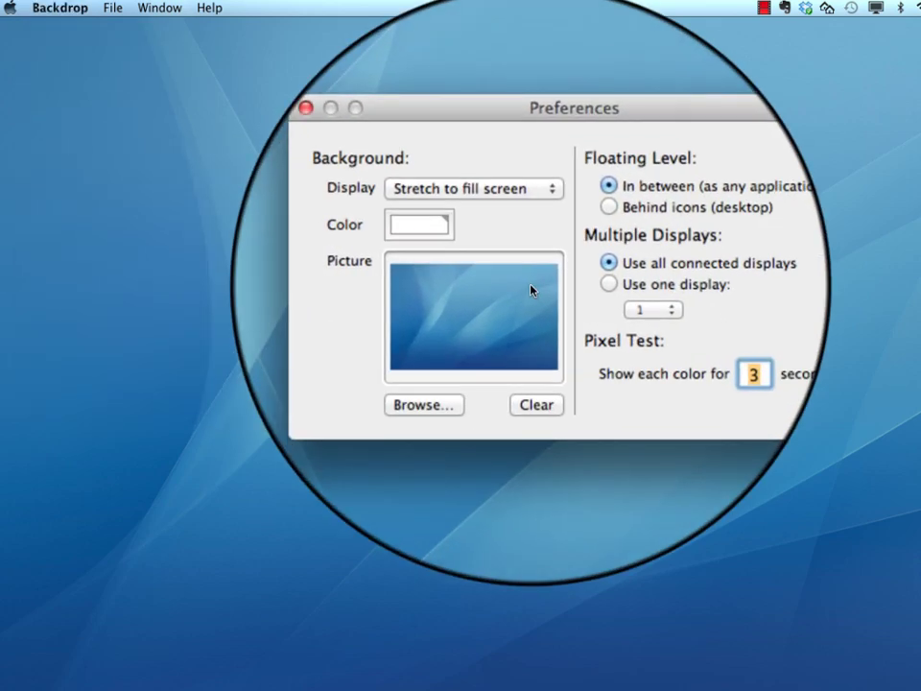
{"action": "left_click", "coordinate": [307, 108]}
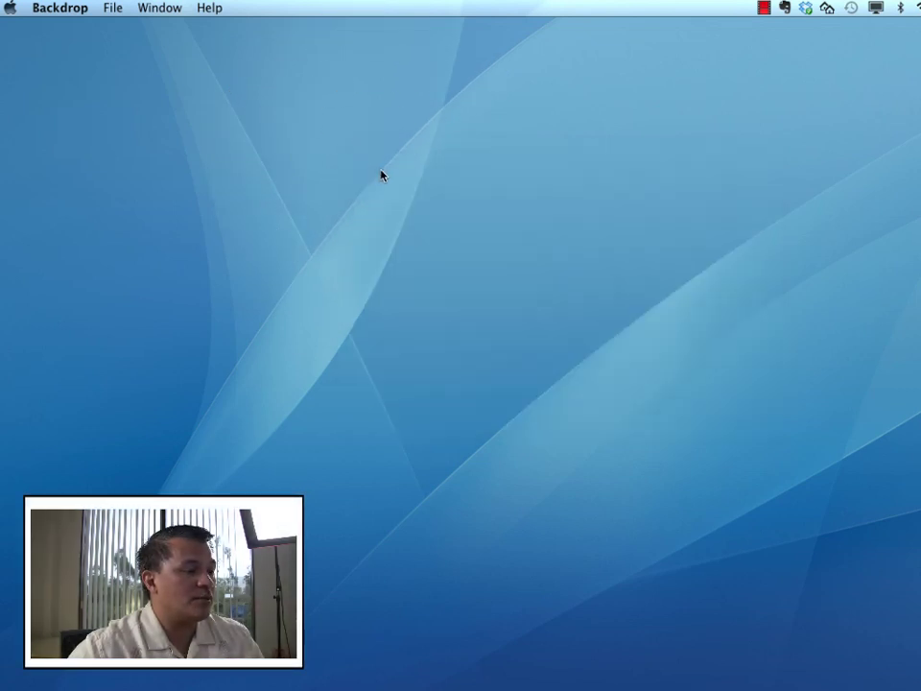
{"action": "left_click", "coordinate": [60, 8]}
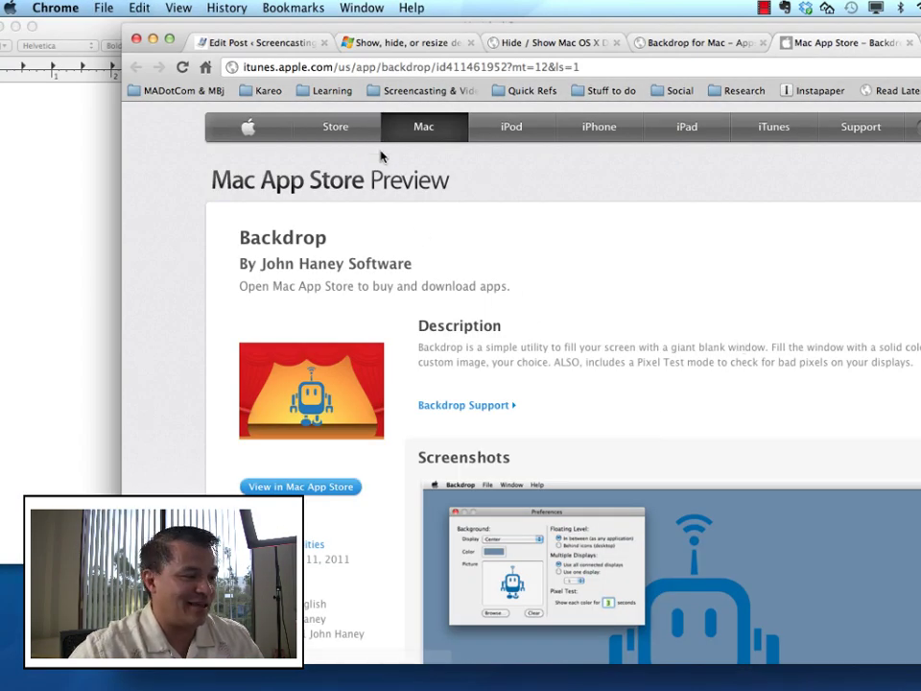
{"action": "mouse_move", "coordinate": [541, 327]}
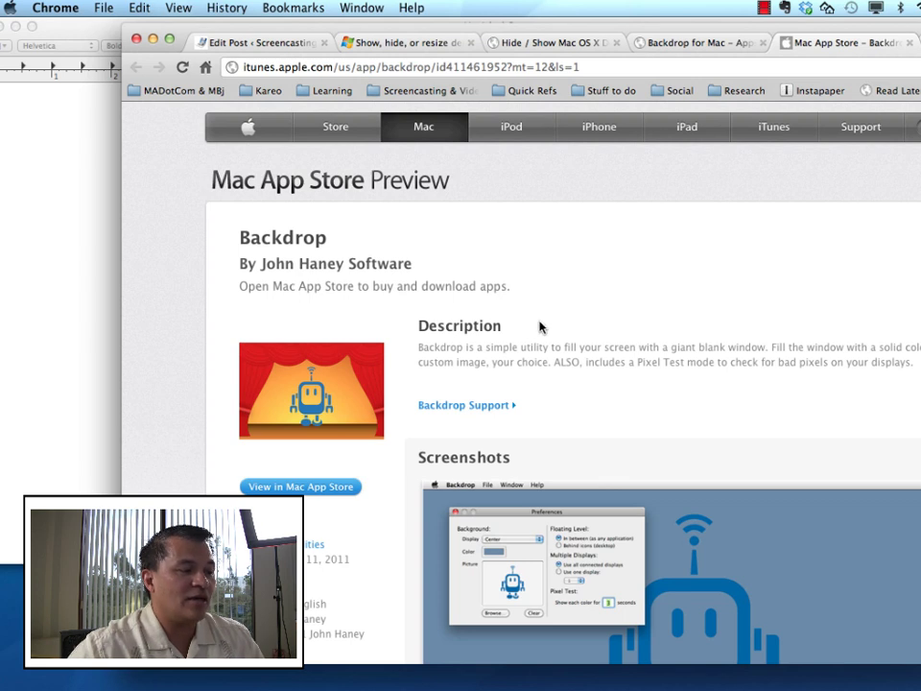